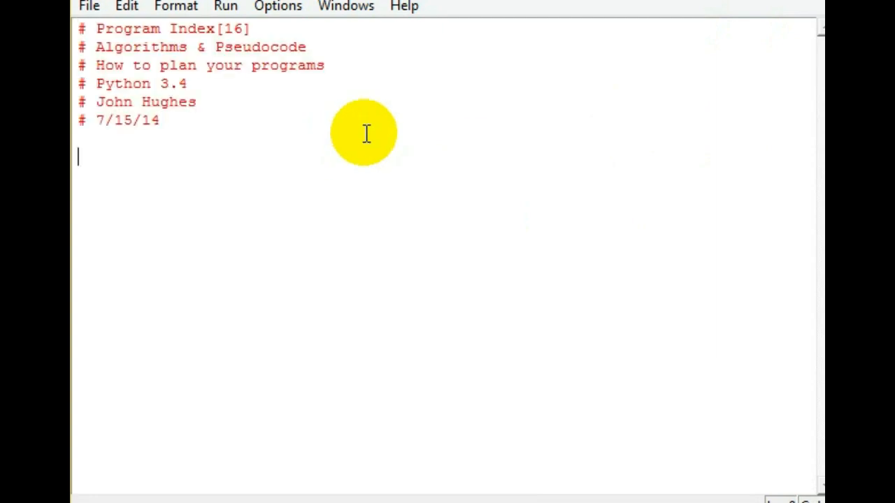
mouse_move(338, 133)
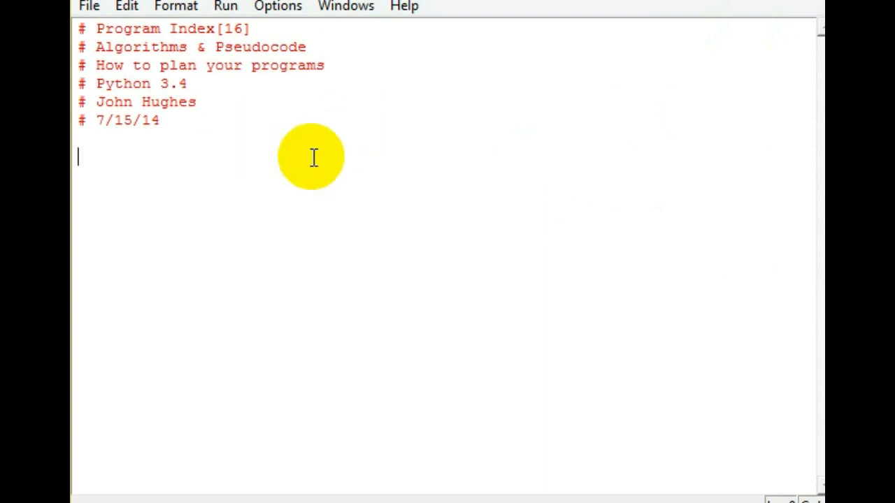
- Write a docstring intro: these words sound complicated but algorithms are just lists of steps toward a goal
text(""")
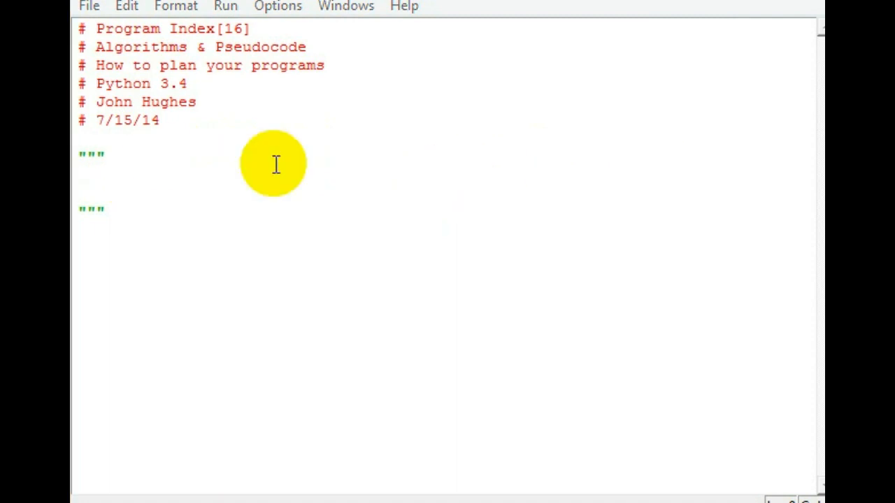
text(Both these words sound like very complicated but are actually very simple concepts.)
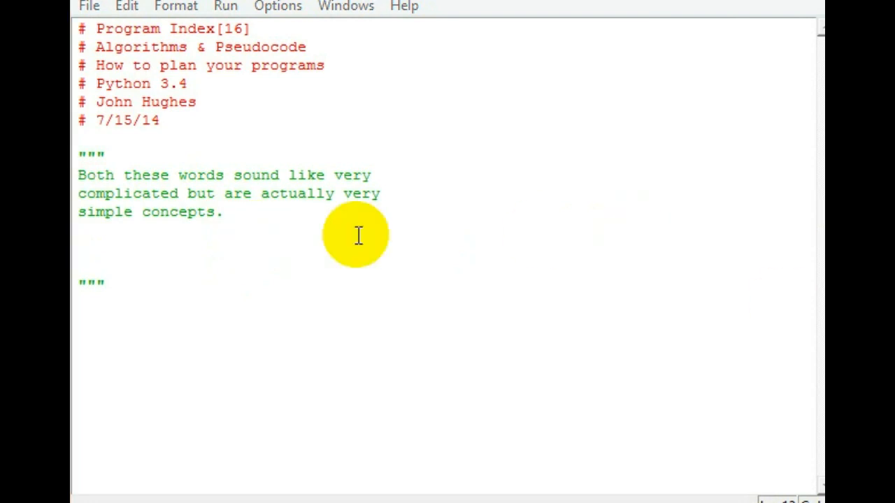
text(Algorithms are just a list of steps or instructions used to accomplish a goal or outcome.)
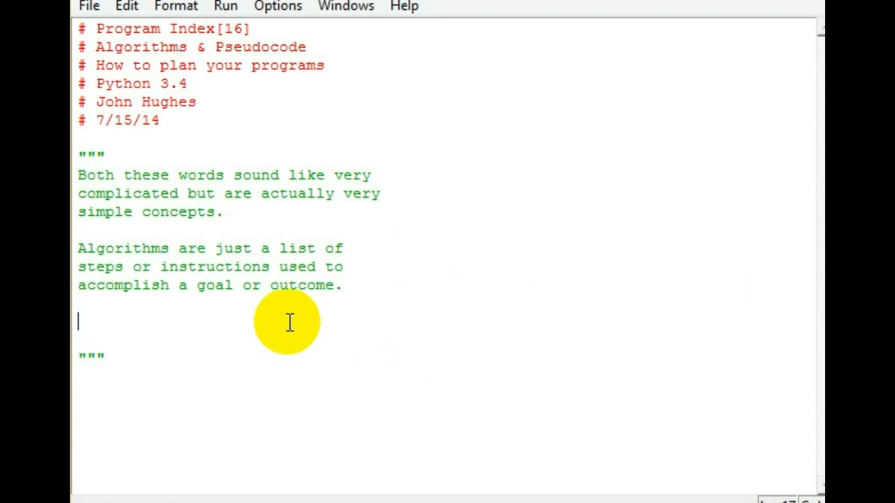
- Add the everyday put-on-your-shoes algorithm and change its second condition's 'if' to 'else'
text(You use algorithms everyday in real life, for example: You have an algorithm to put on your shoes. It probably goes something like this:)
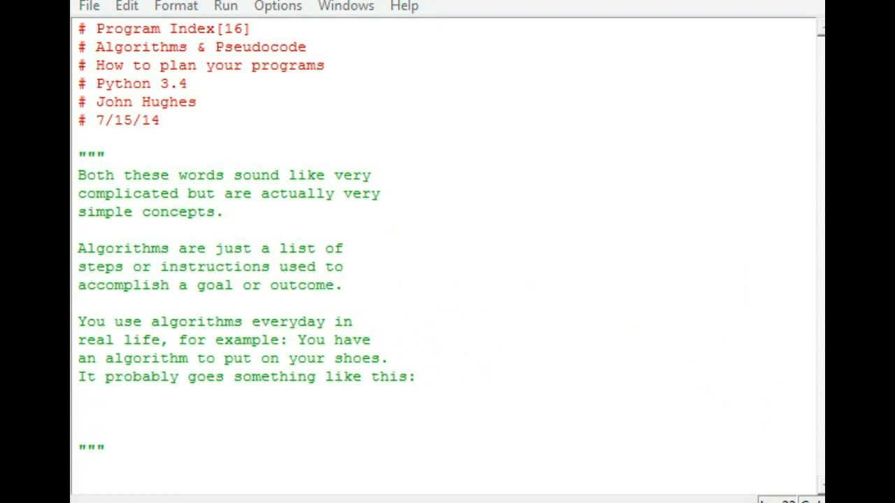
mouse_move(523, 344)
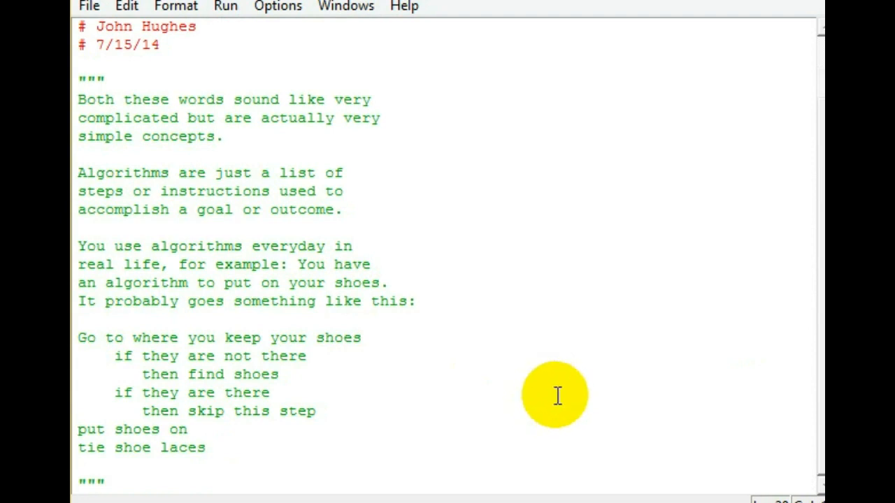
mouse_move(108, 343)
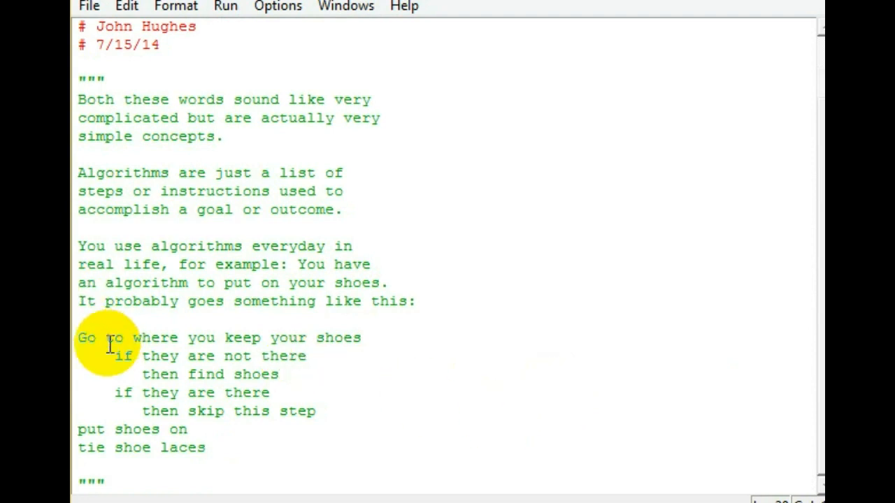
drag(79, 338, 362, 338)
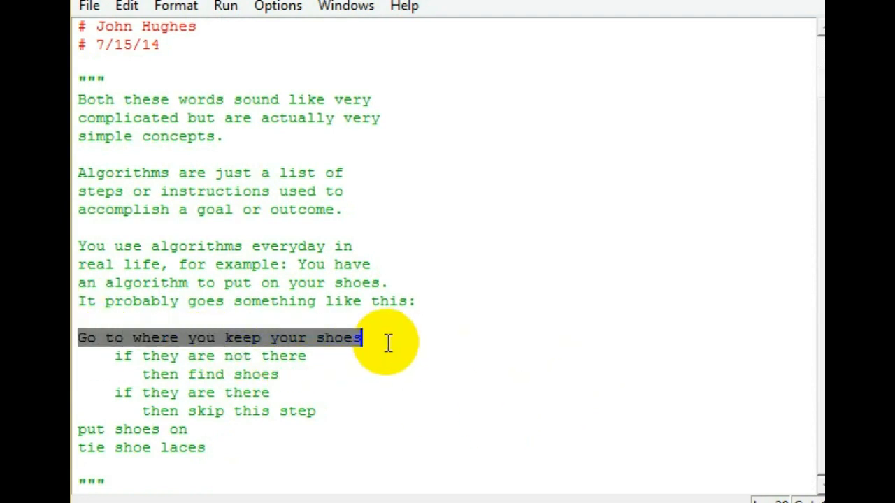
mouse_move(115, 363)
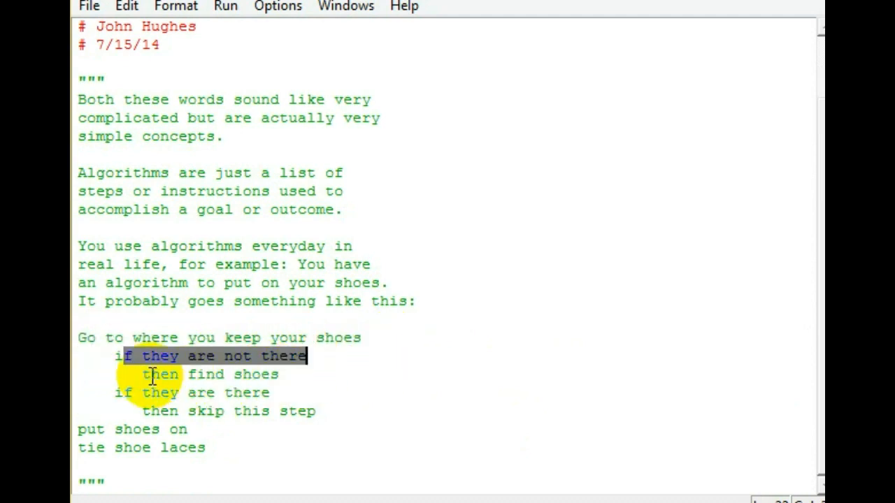
click(123, 393)
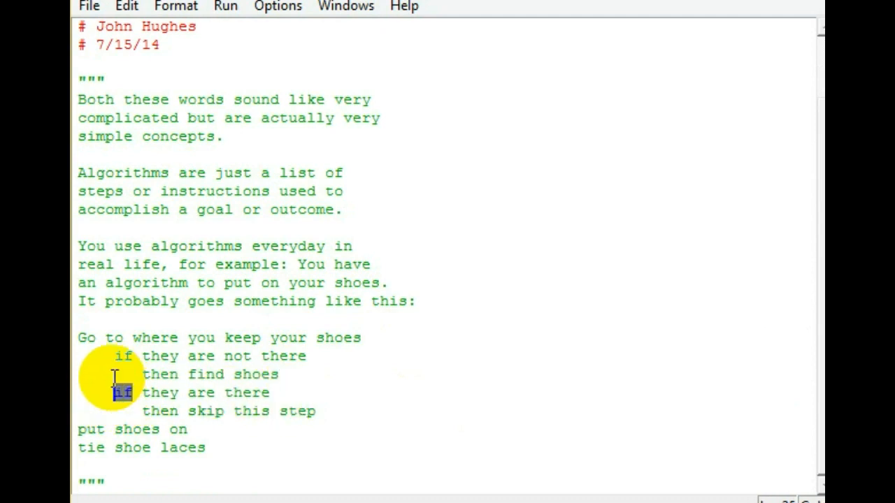
text(else)
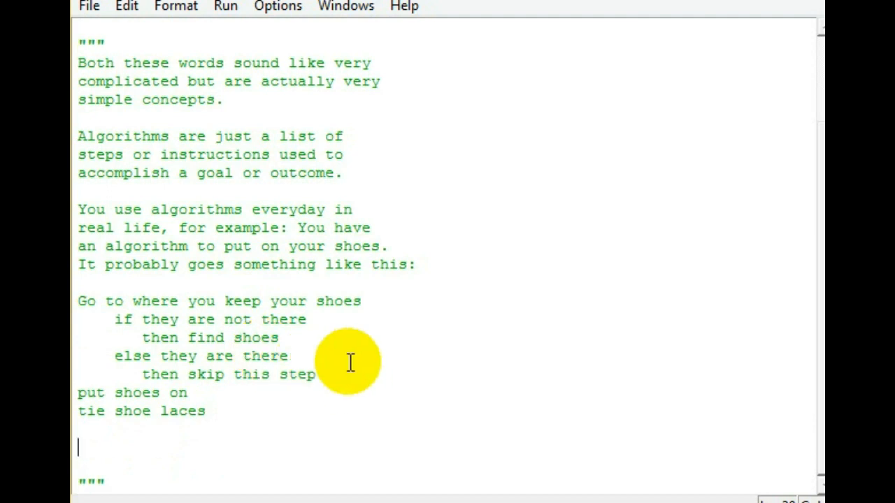
- Write paragraphs on using pseudocode to plan programs before coding and refining rough drafts into smaller steps
drag(101, 301, 286, 301)
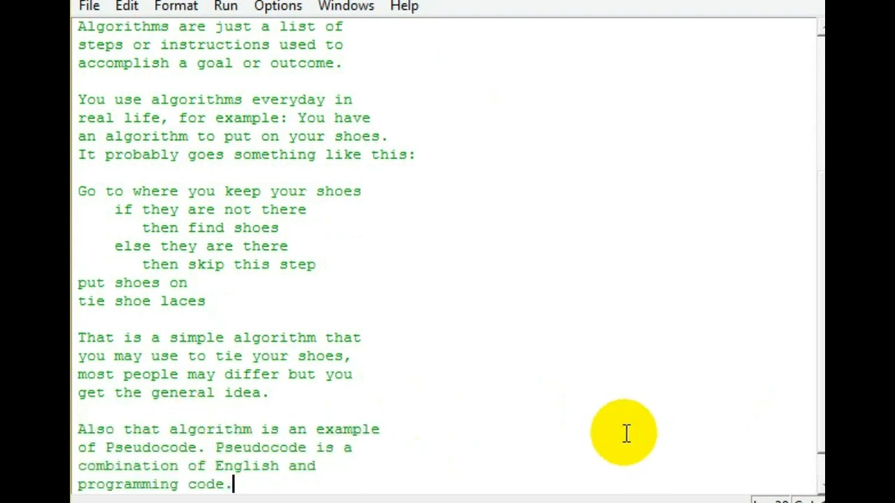
scroll(down, 3)
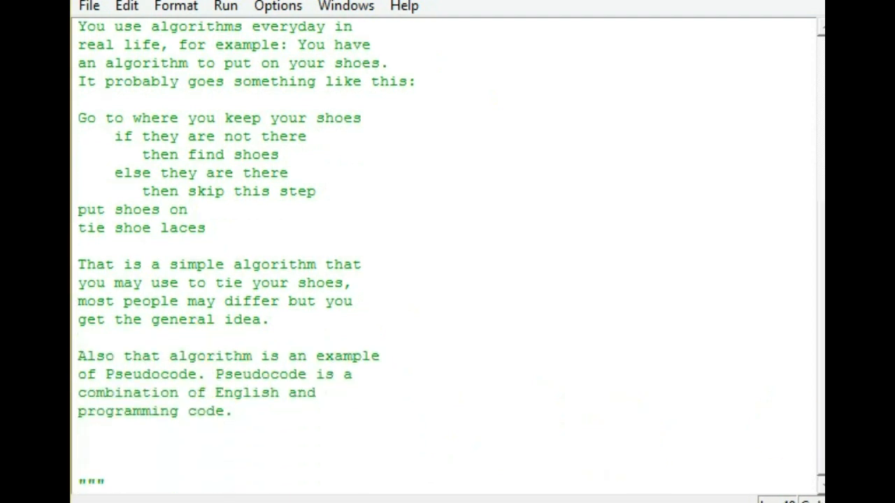
text(We use pseudocode to plan or outline or program before we go in to actually hack out the code. This makes it a lot simpler and is suggested for even small projects.)
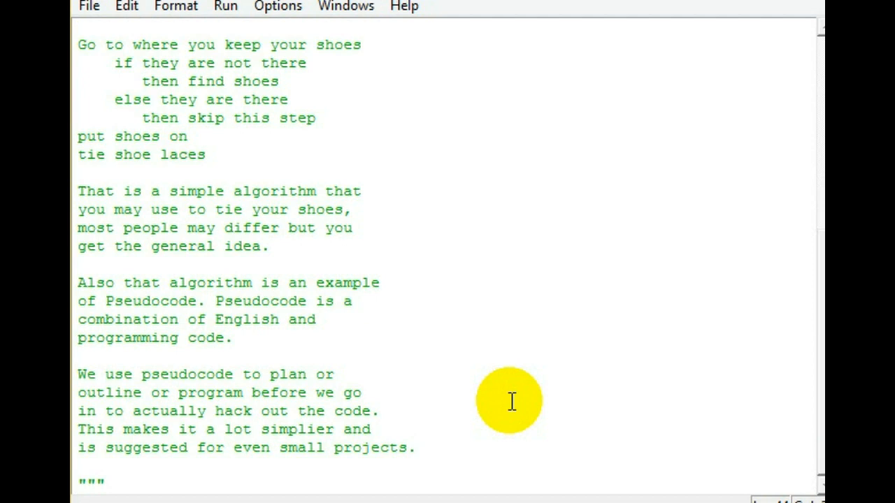
click(415, 448)
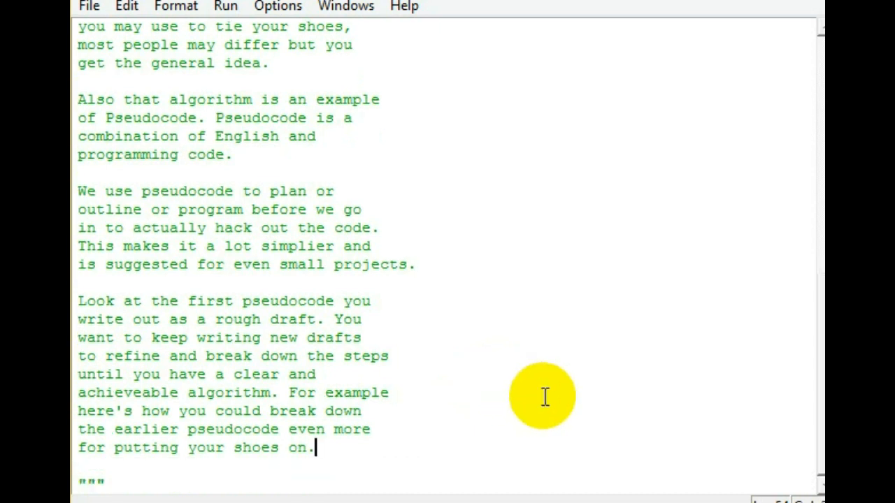
mouse_move(524, 390)
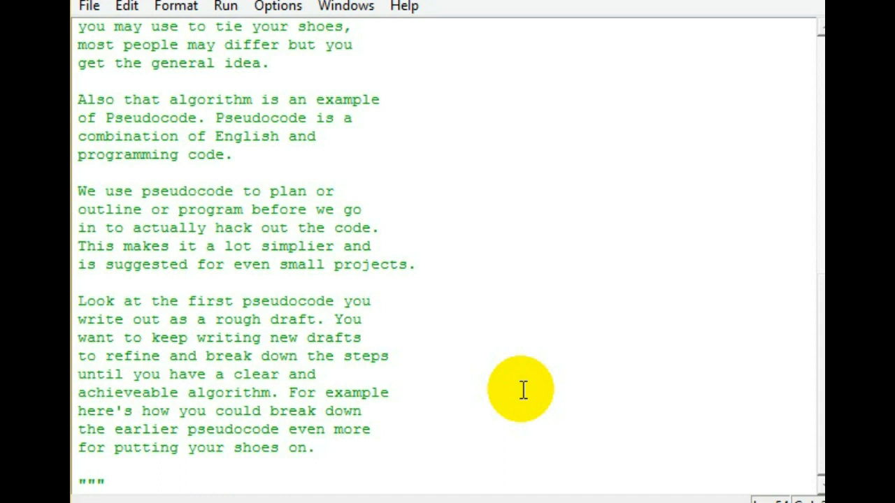
- Write the refined shoe pseudocode: choose a pair, decide which shoe goes first, then tie laces
click(314, 447)
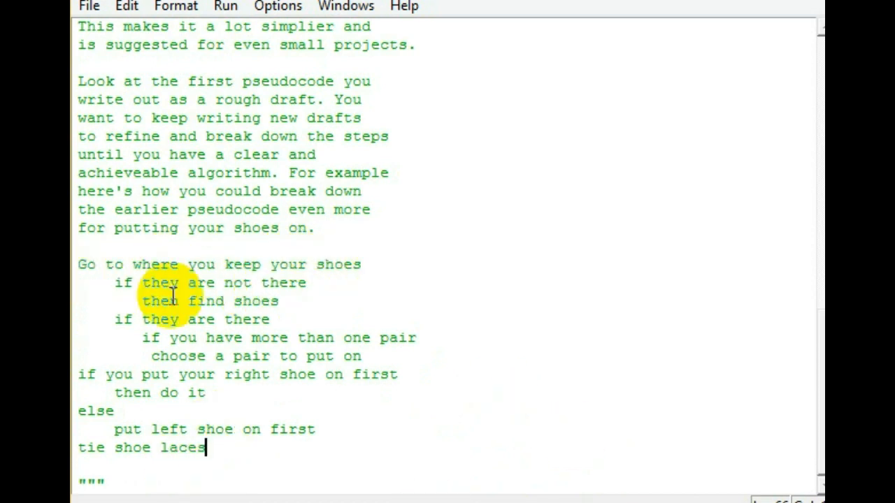
mouse_move(126, 319)
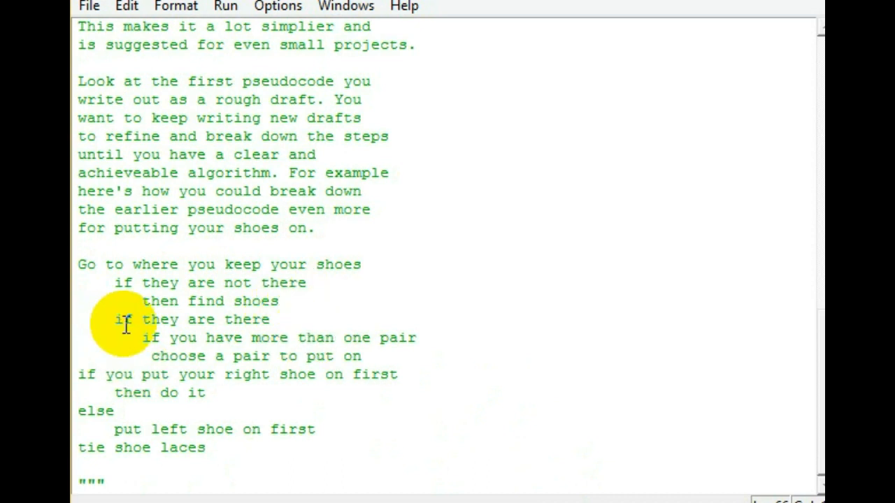
- Replace the refined example's second 'if' with 'else' and add a closing note leaving further refinement to the reader
double_click(122, 320)
text(else)
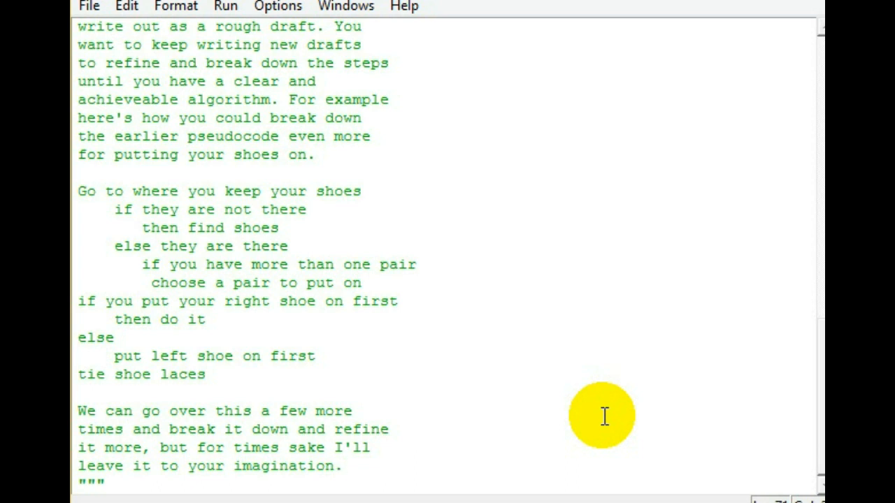
click(342, 465)
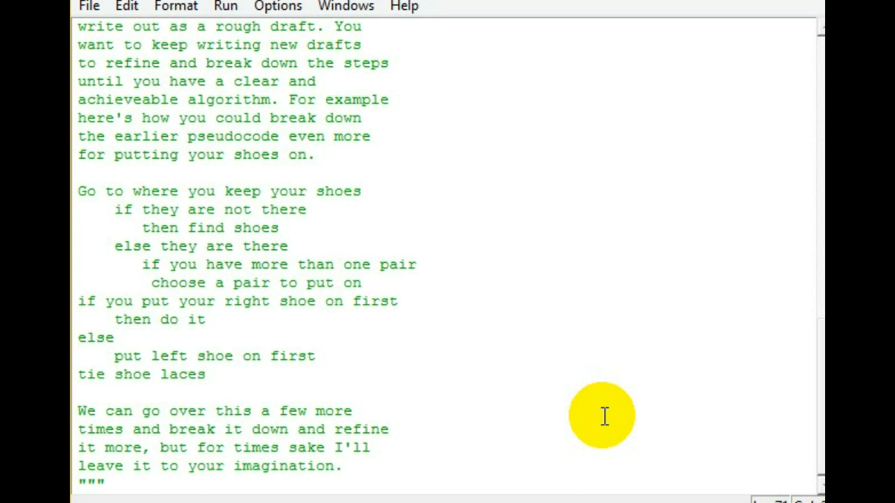
click(341, 466)
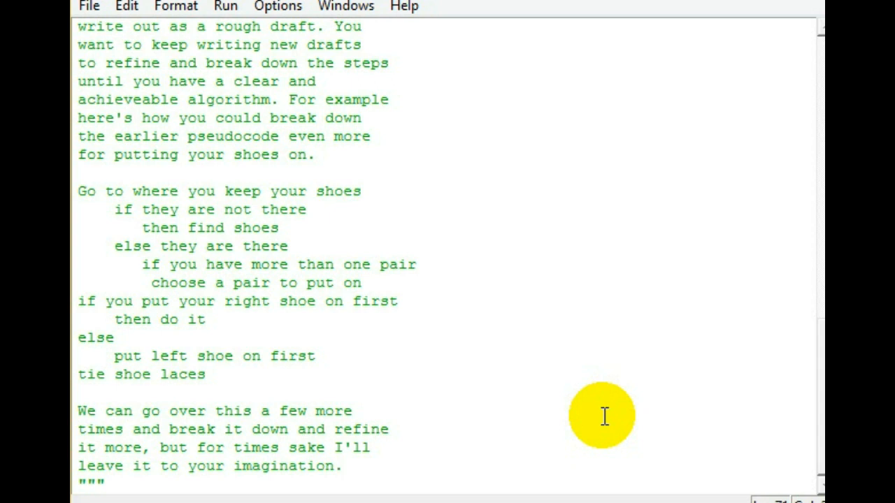
click(341, 466)
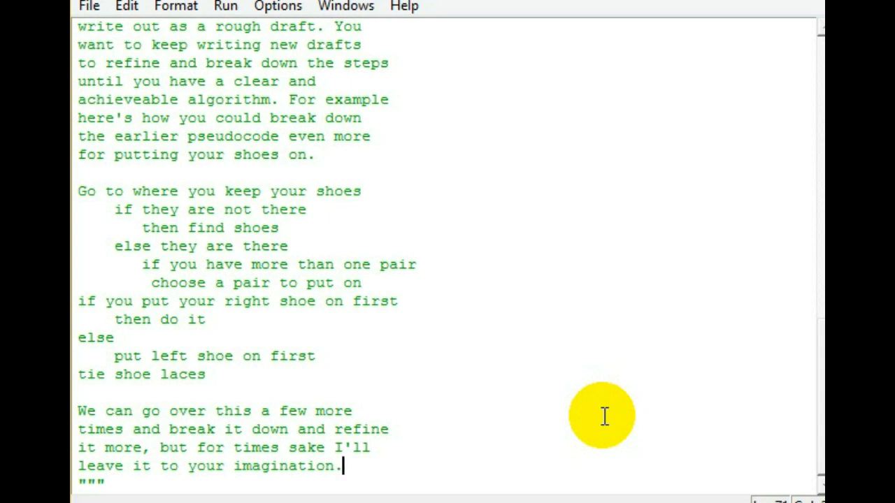